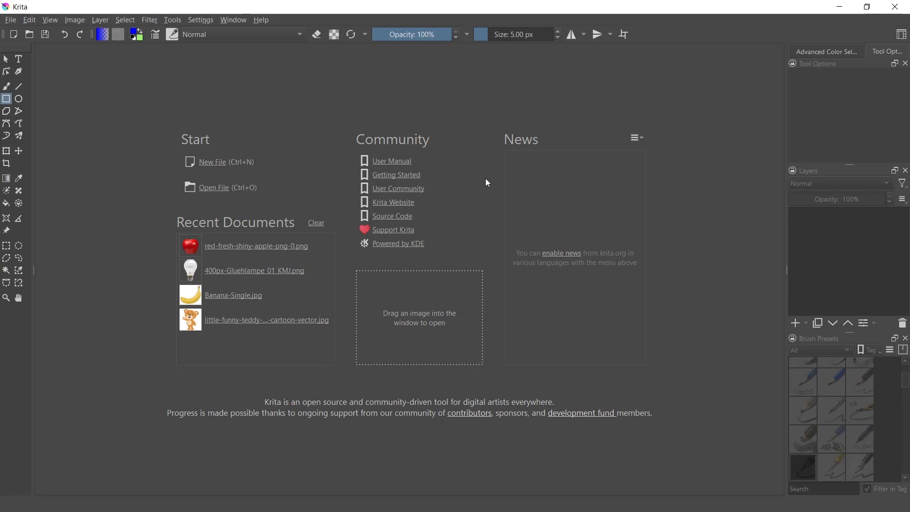
pyautogui.moveTo(479, 184)
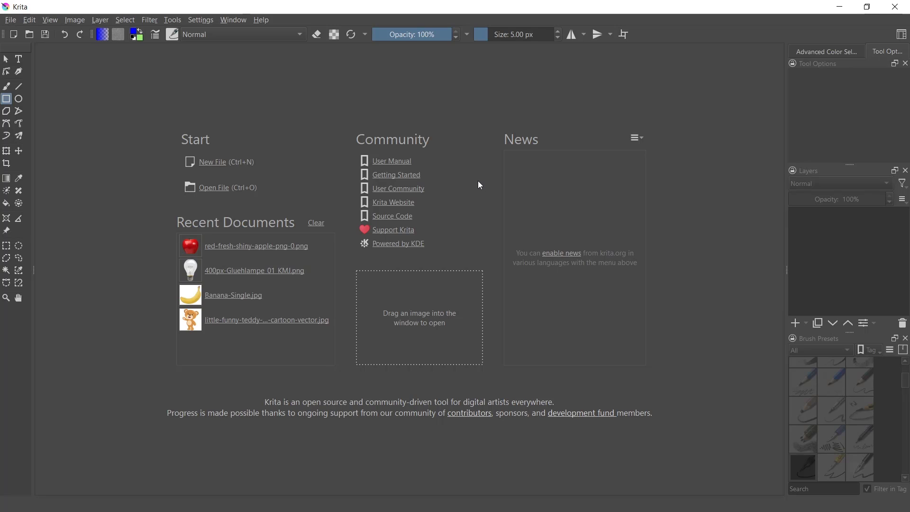
pyautogui.moveTo(245, 110)
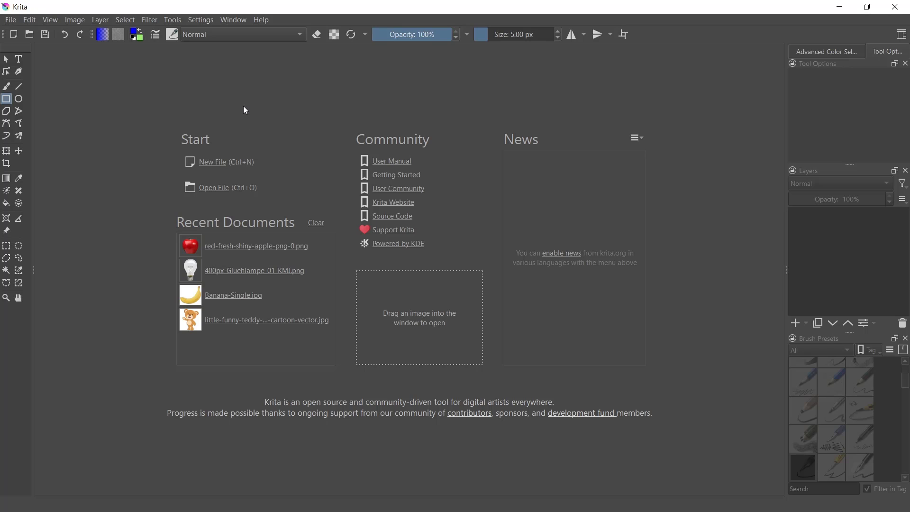
# Step: Enable the Animation Timeline docker from Settings > Dockers
pyautogui.click(201, 19)
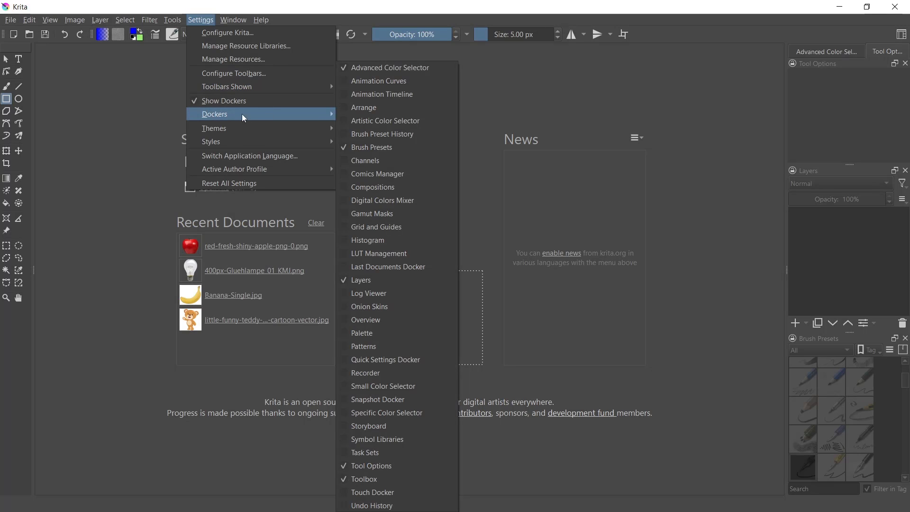
pyautogui.moveTo(382, 93)
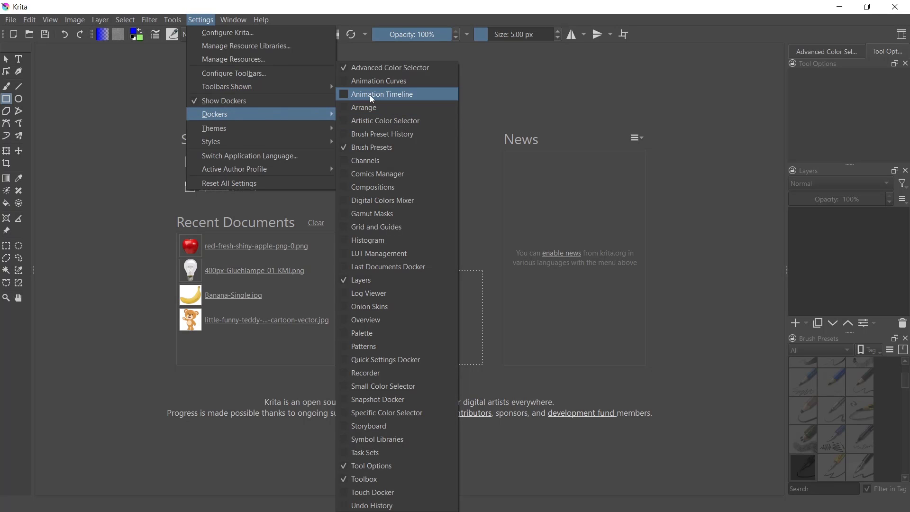
pyautogui.click(382, 94)
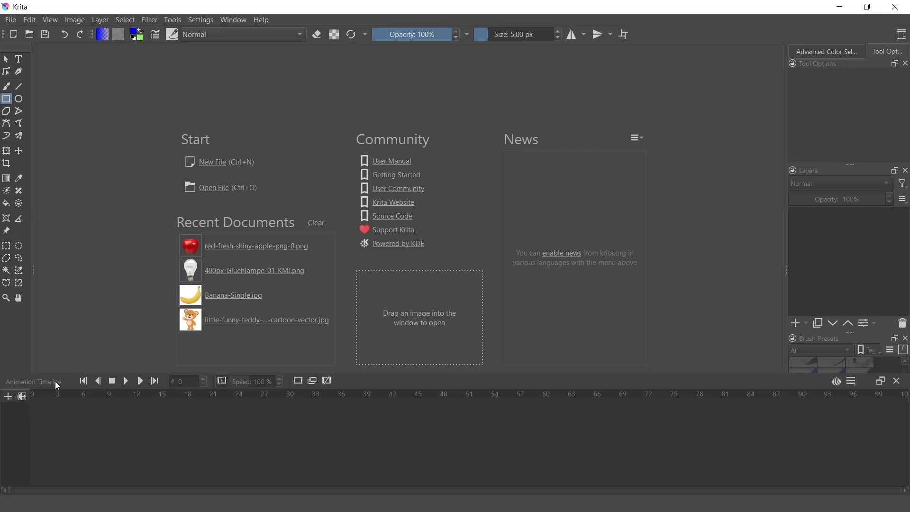
pyautogui.moveTo(132, 122)
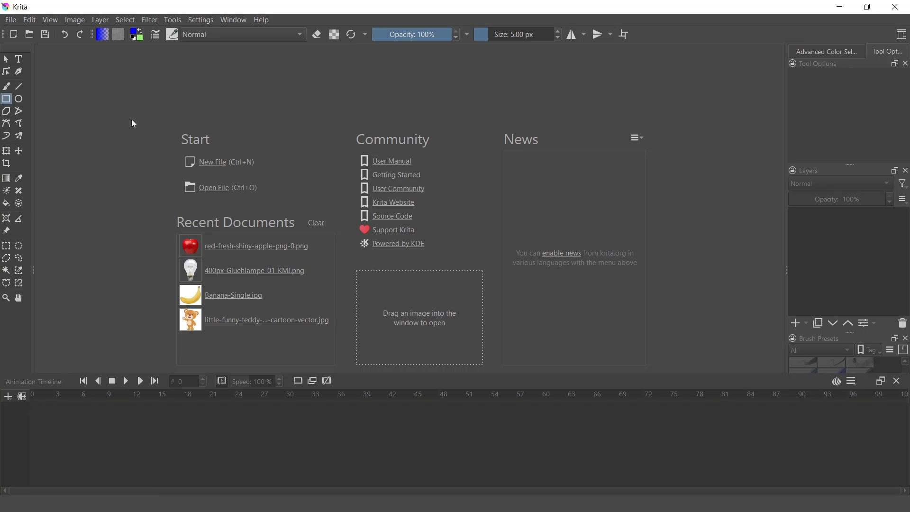
# Step: Create a new document from the Design presentation A3 Landscape template
pyautogui.click(213, 161)
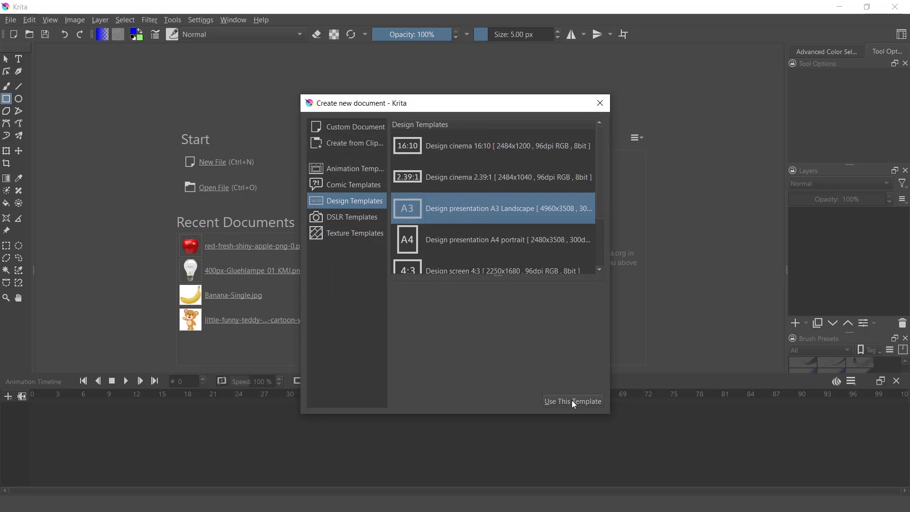
pyautogui.click(573, 401)
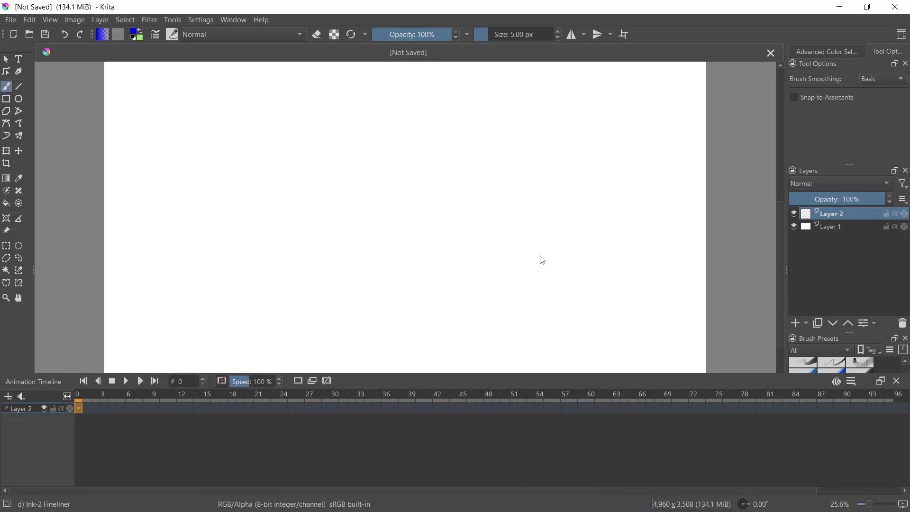
pyautogui.click(381, 273)
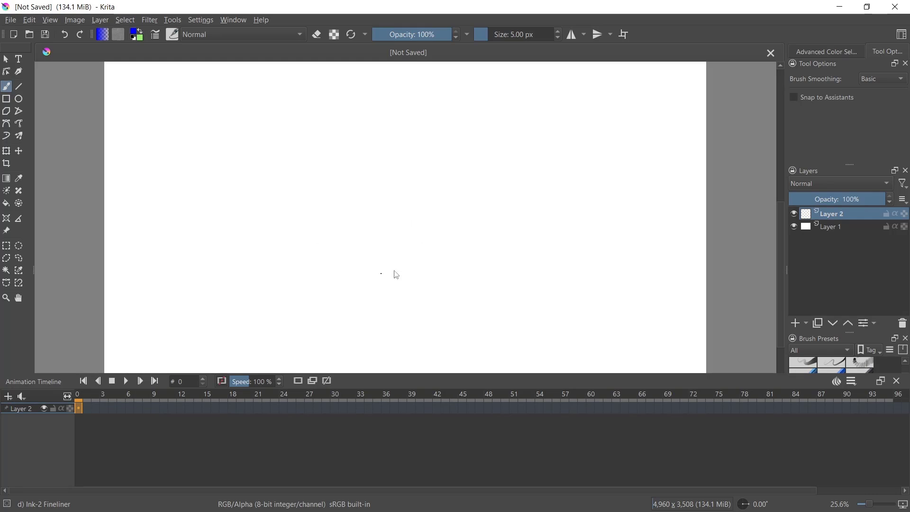
pyautogui.moveTo(31, 396)
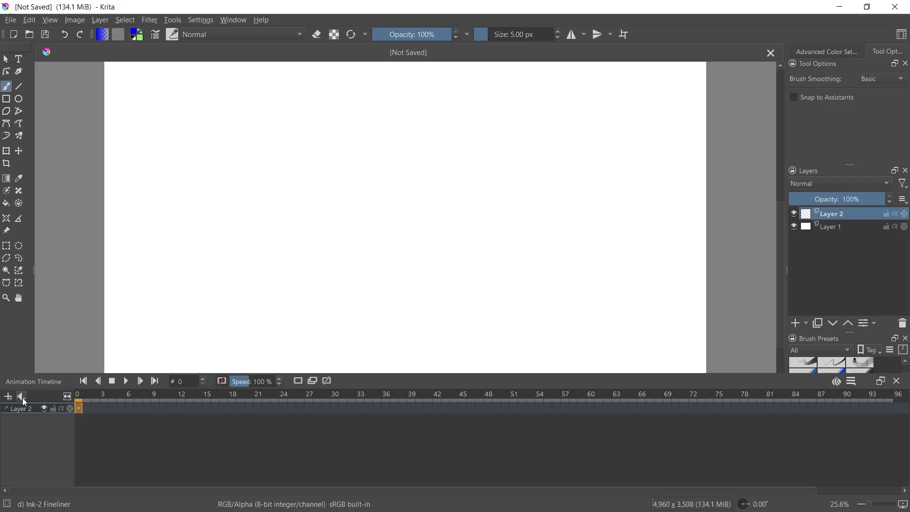
# Step: Load CPT.mp3 as the timeline's audio track via the audio menu
pyautogui.click(21, 396)
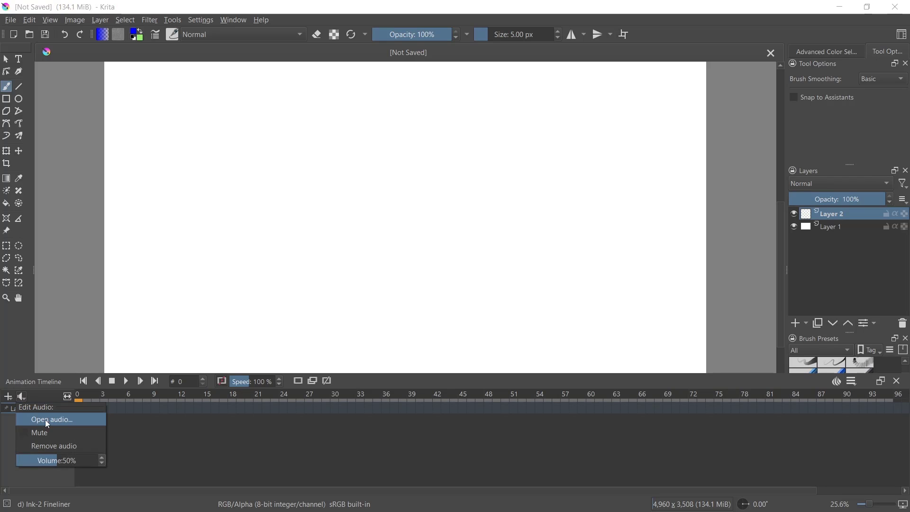
pyautogui.click(50, 419)
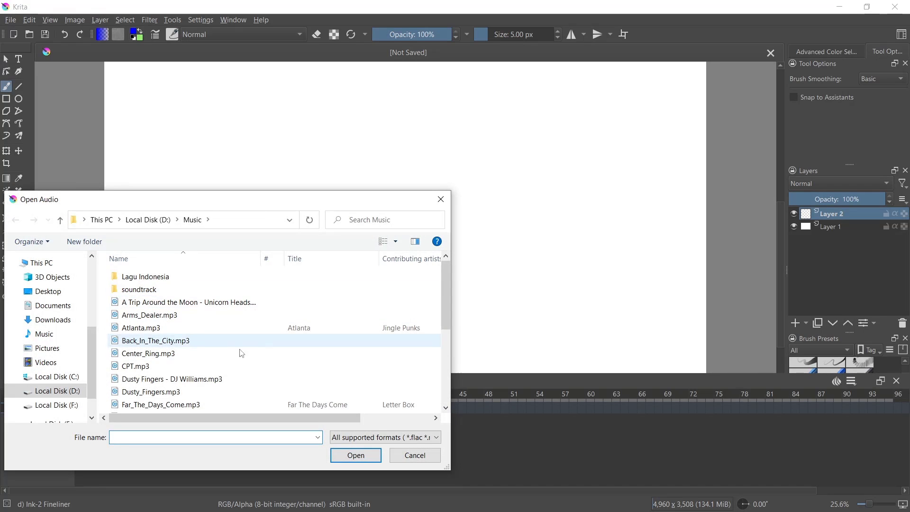
pyautogui.click(137, 366)
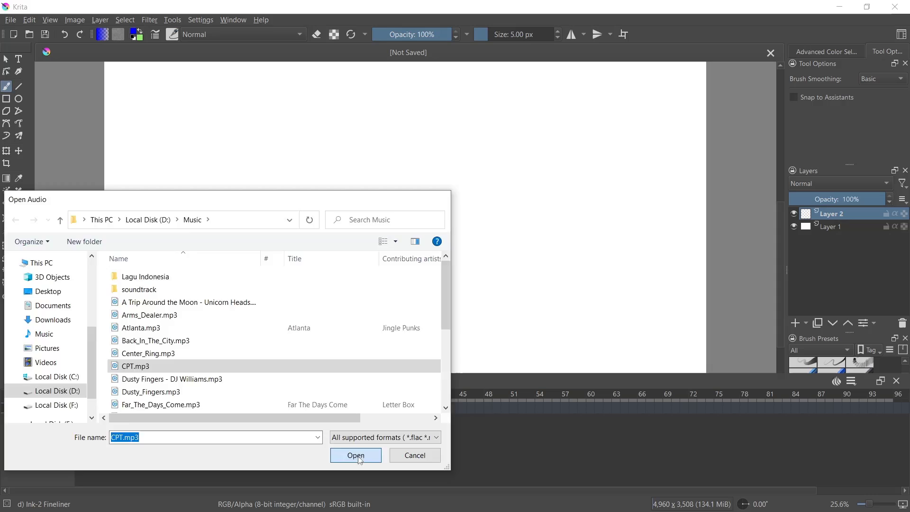
pyautogui.click(356, 454)
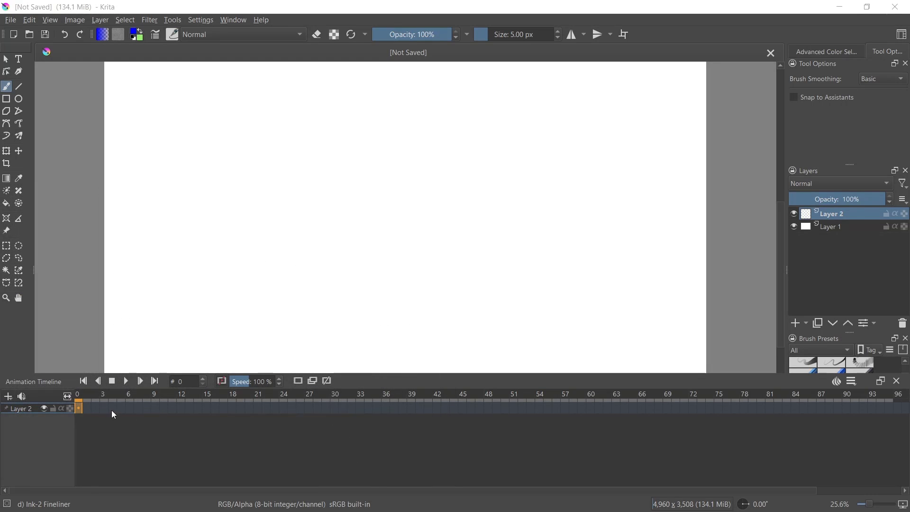
pyautogui.moveTo(383, 405)
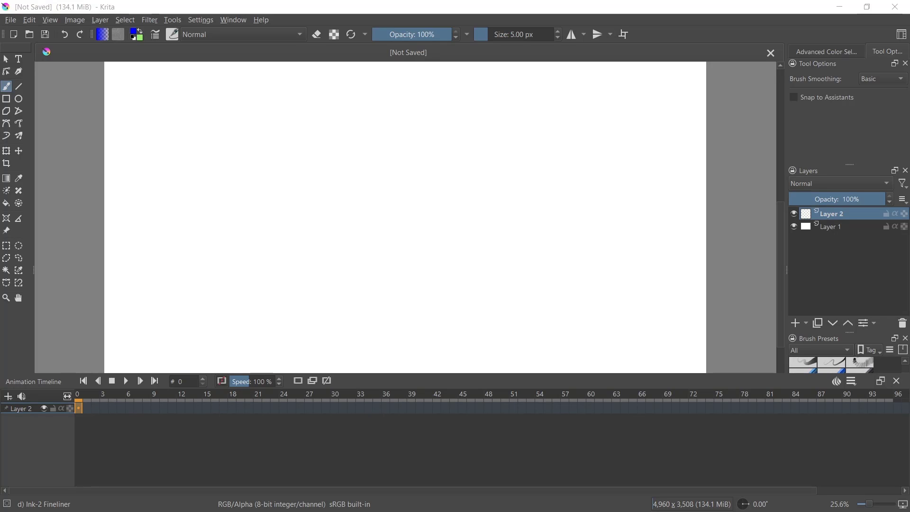
# Step: Play the animation with audio up to about frame 168, then pause it
pyautogui.click(126, 381)
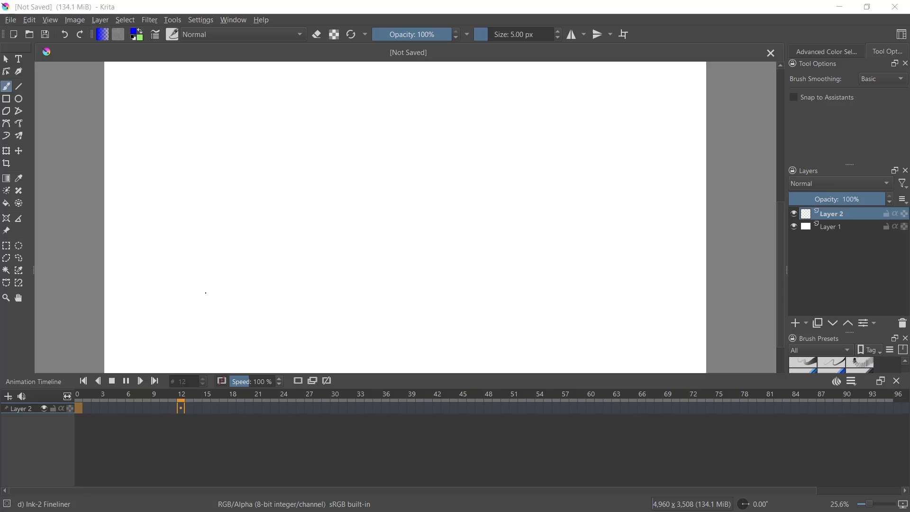
pyautogui.click(590, 406)
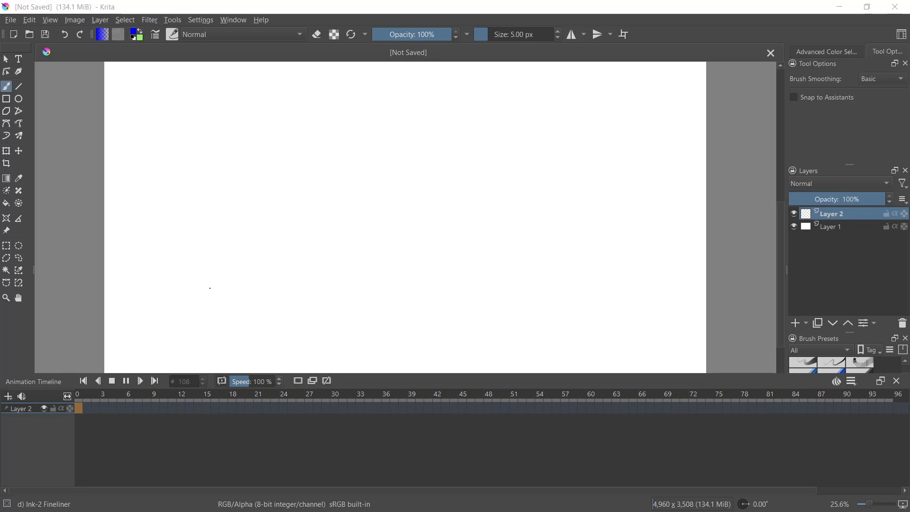
pyautogui.click(126, 381)
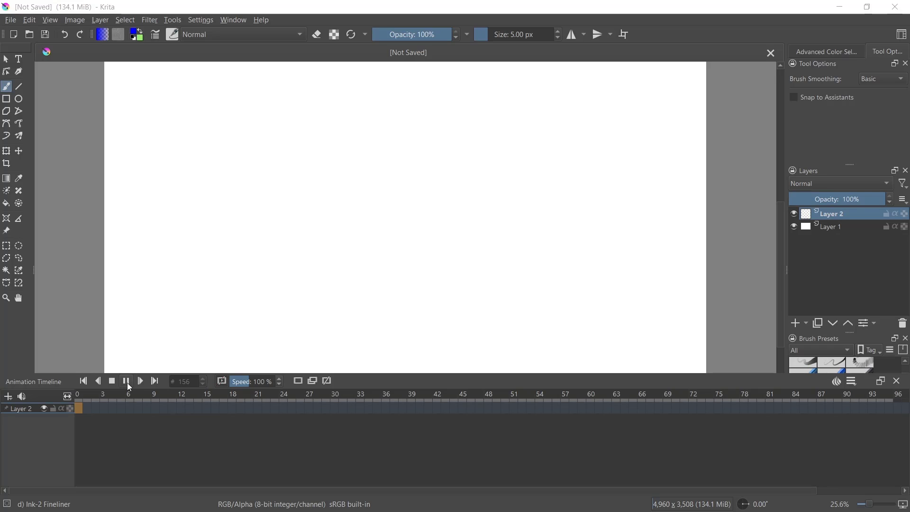
pyautogui.click(126, 381)
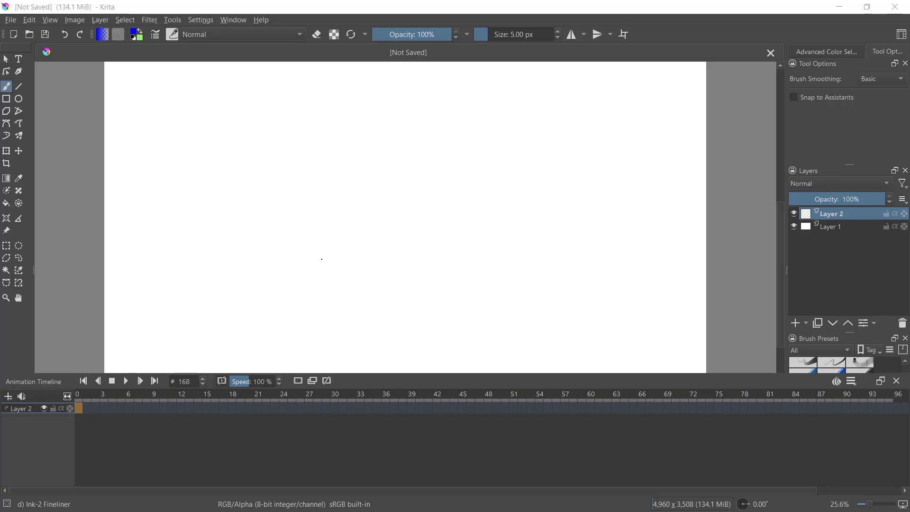